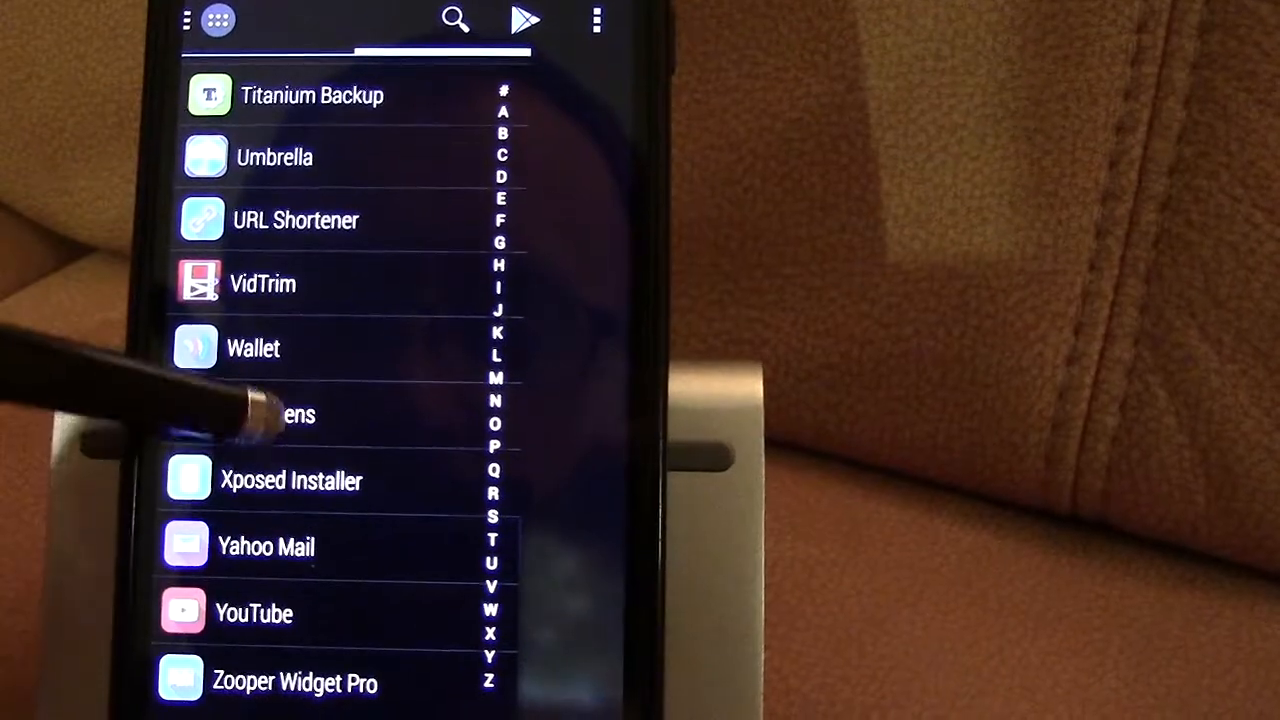
Show Xposed Installer's Modules list with GravityBox, StatusbarVolume and Unicon enabled.
click(292, 480)
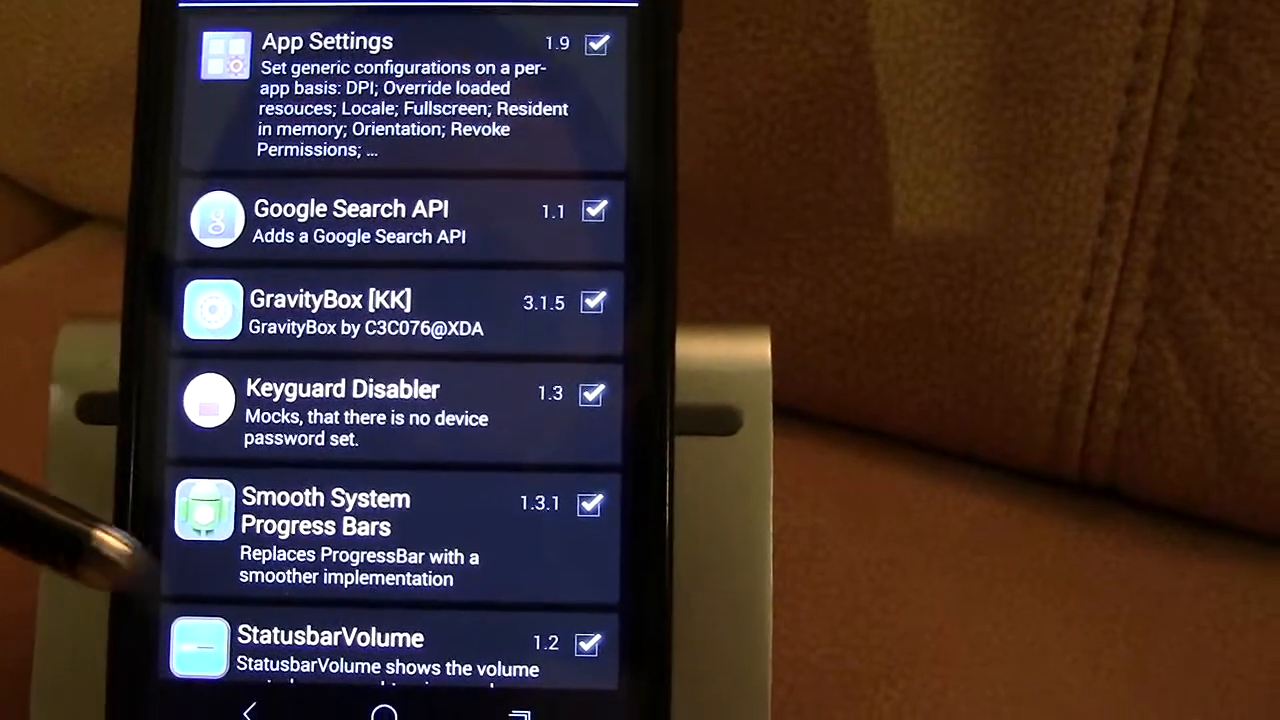
scroll(down, 3)
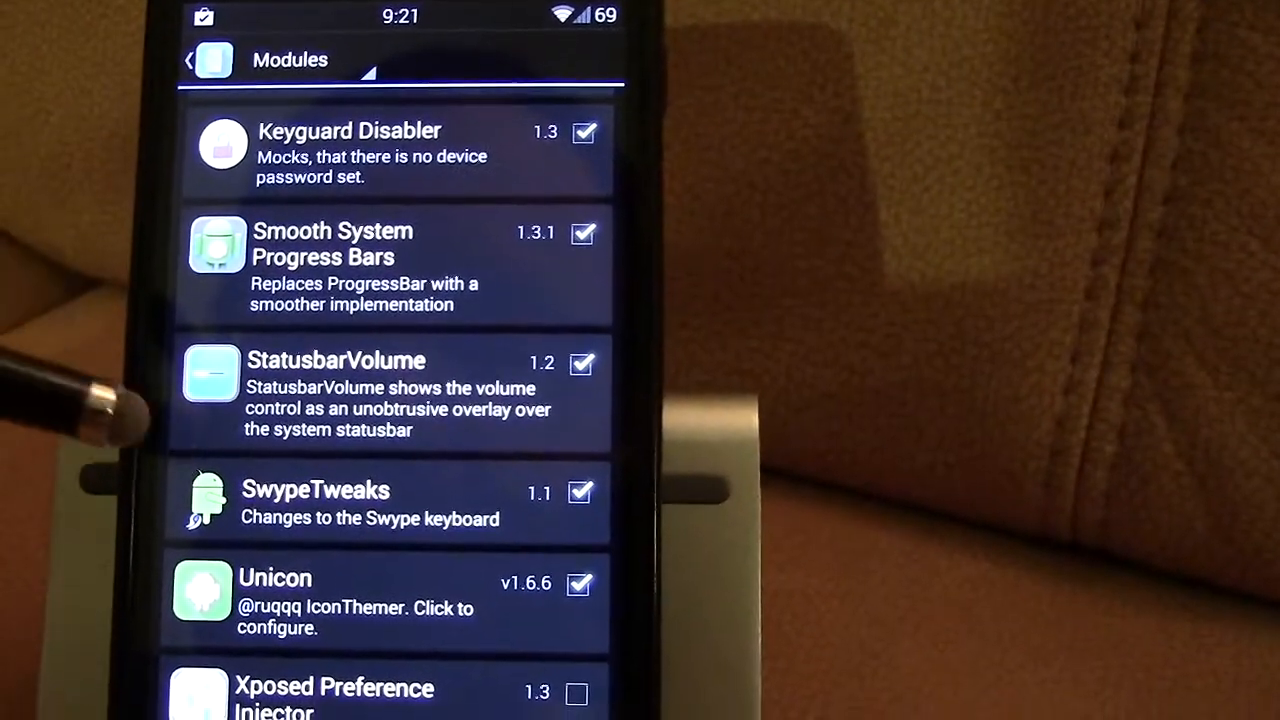
scroll(down, 3)
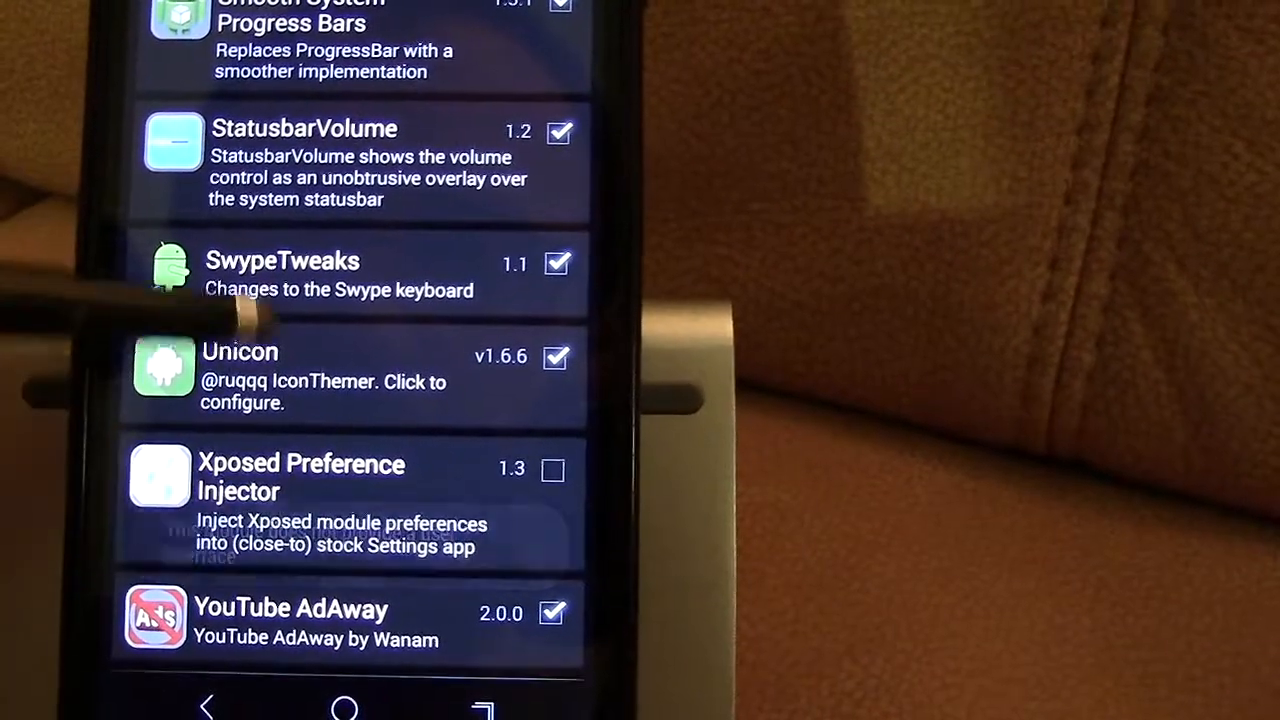
click(300, 476)
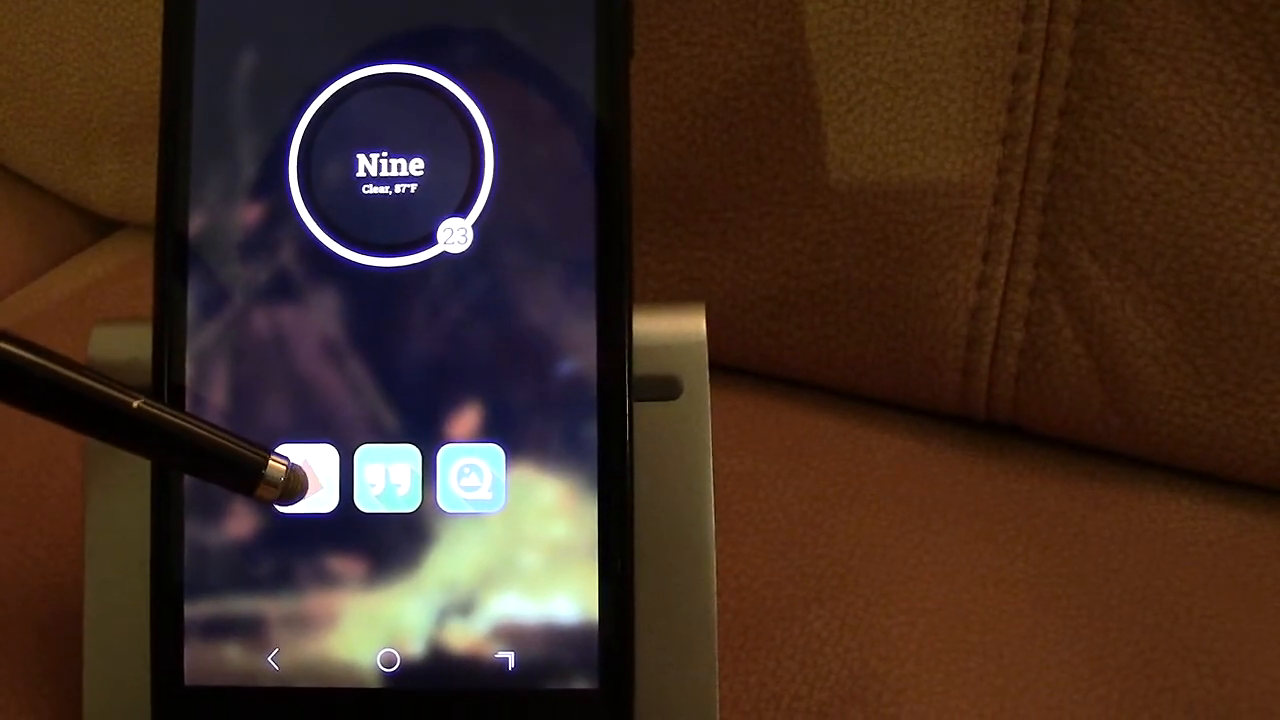
Show the app drawer's alphabetical list from 2048 through AutoLocation.
click(306, 478)
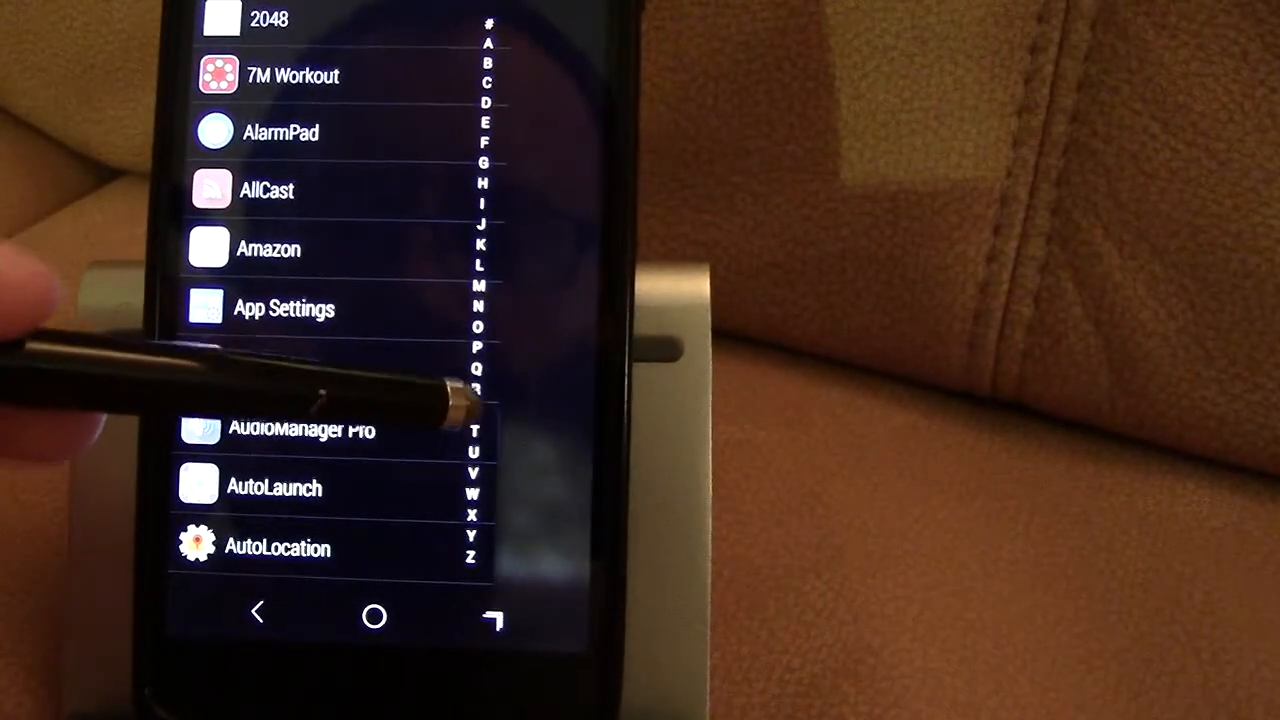
scroll(down, 3)
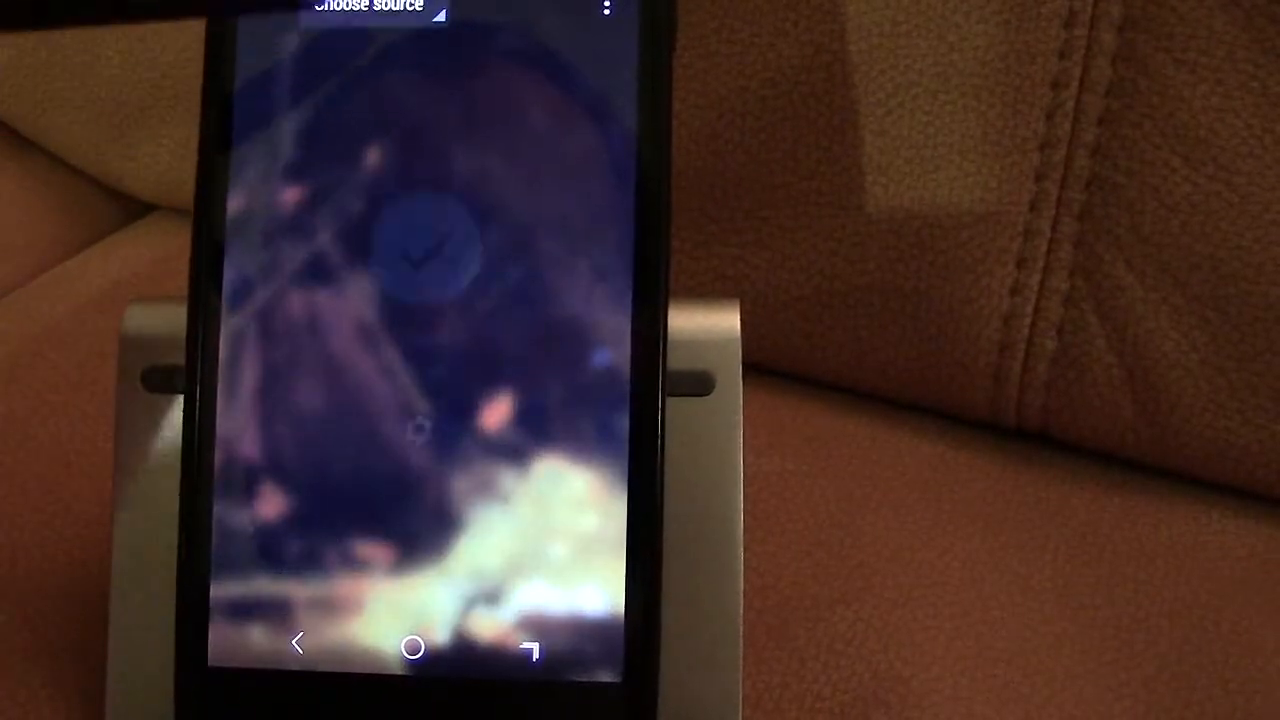
Swipe Muzei's Choose source carousel over to the Taskei source.
click(368, 8)
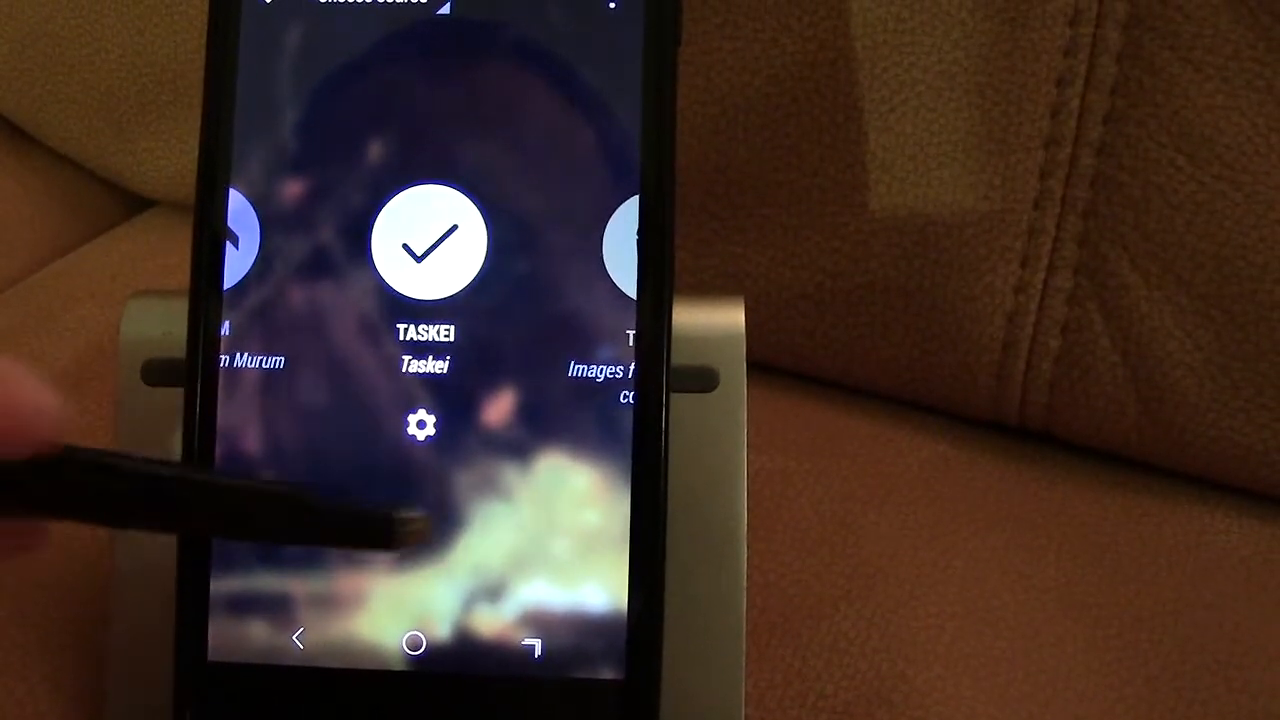
scroll(left, 3)
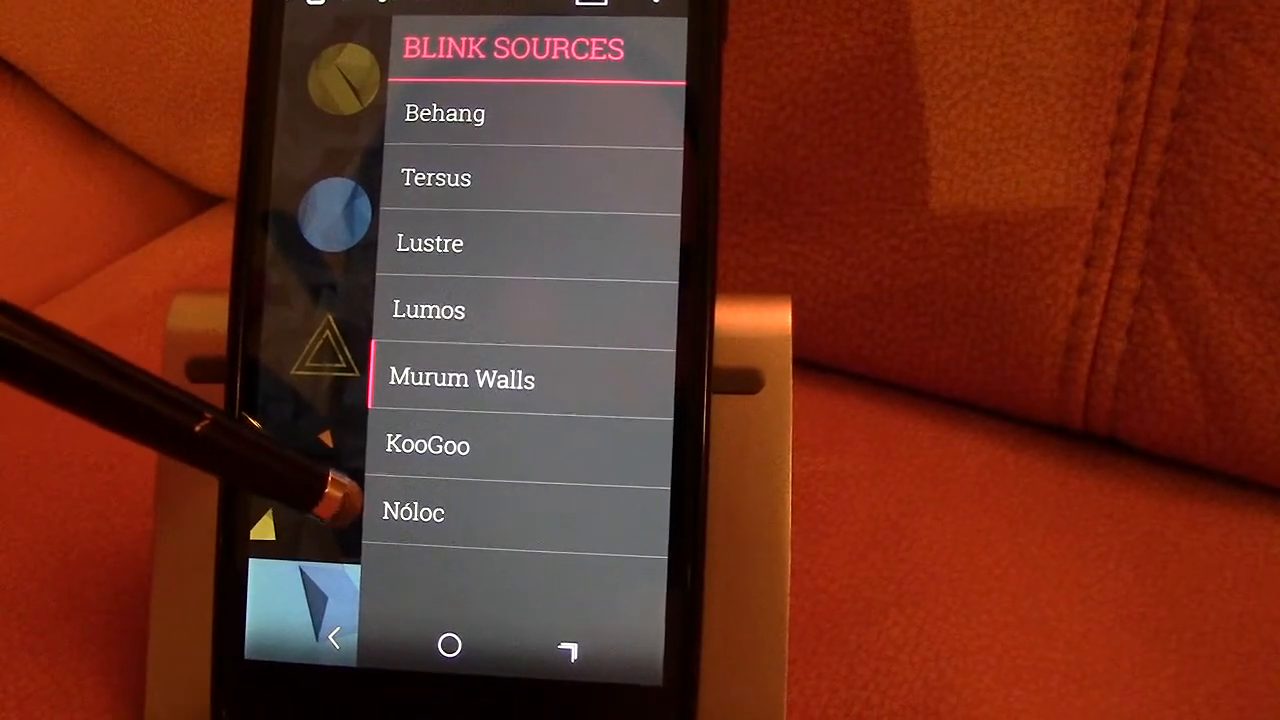
Browse down through Behang's wallpaper thumbnail grid.
click(412, 512)
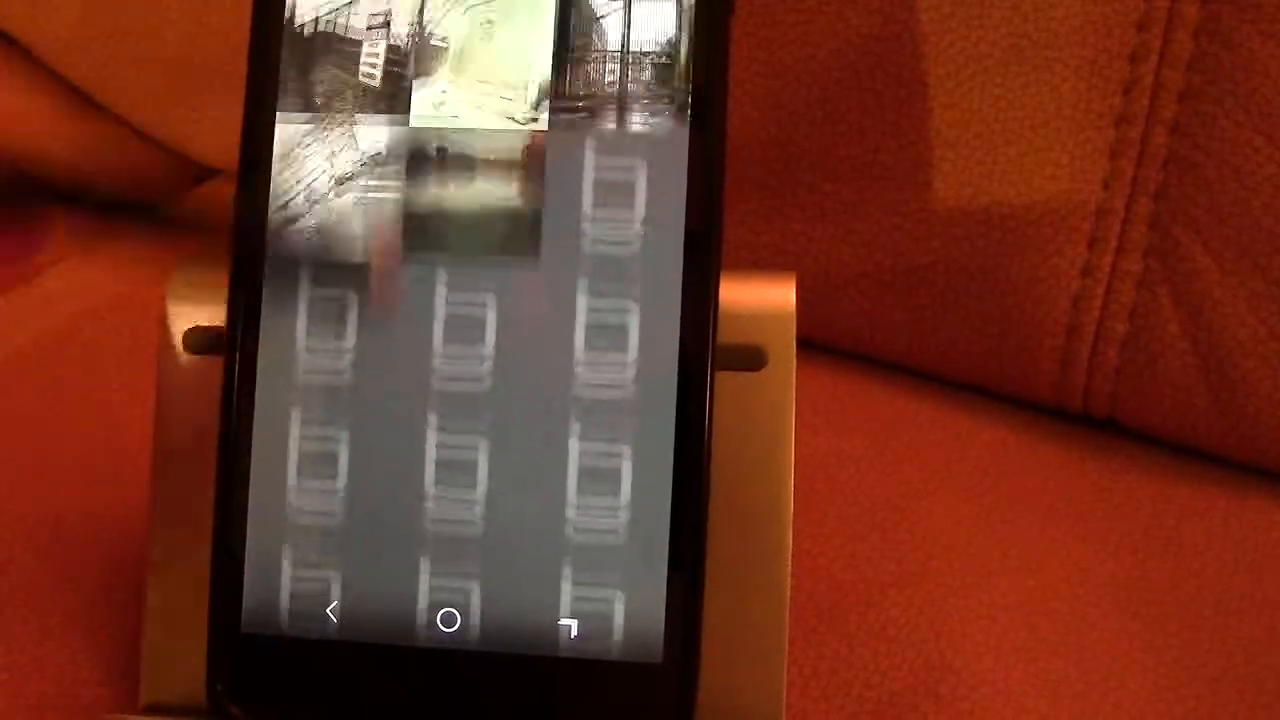
scroll(down, 3)
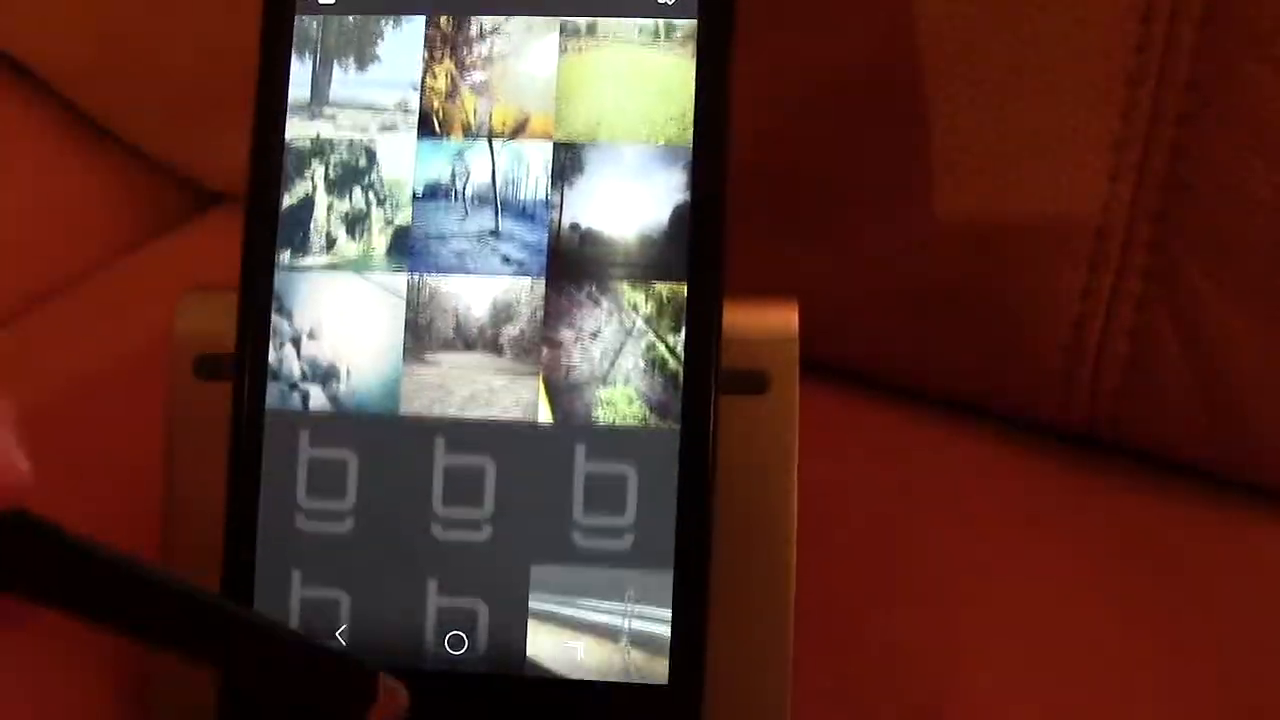
scroll(down, 3)
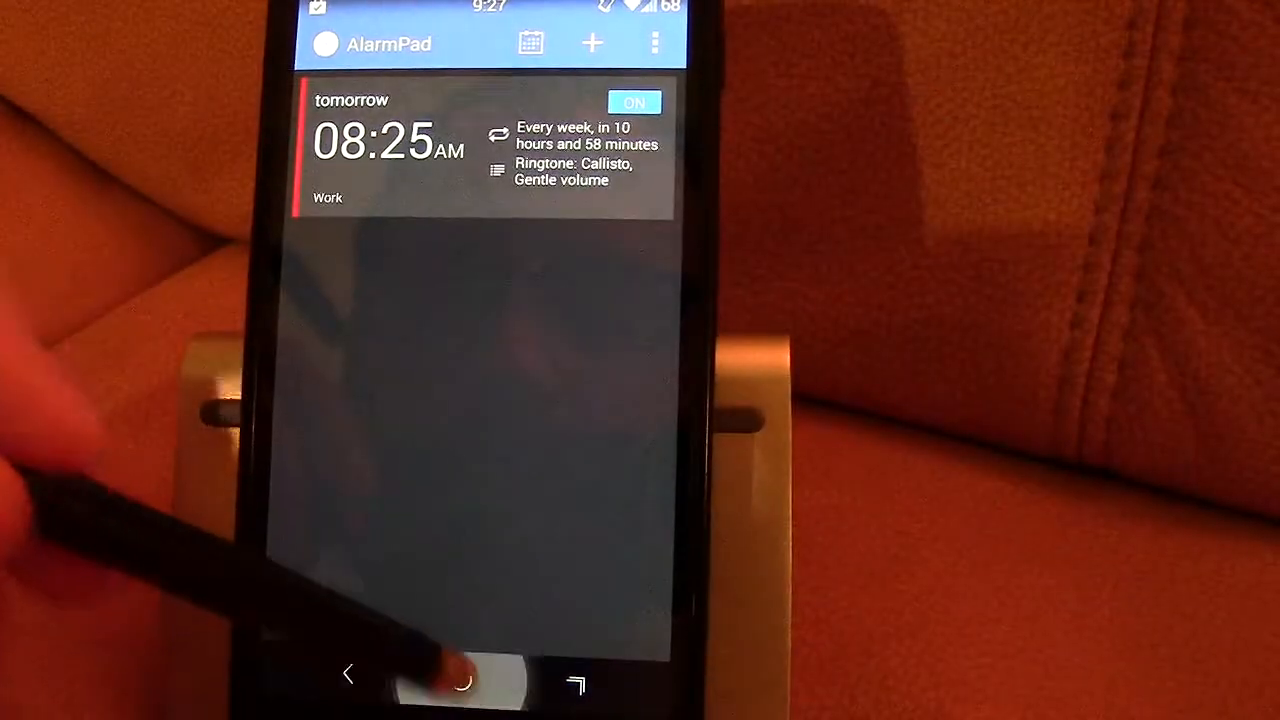
Leave AlarmPad after showing the weekly 08:25 Work alarm.
click(460, 676)
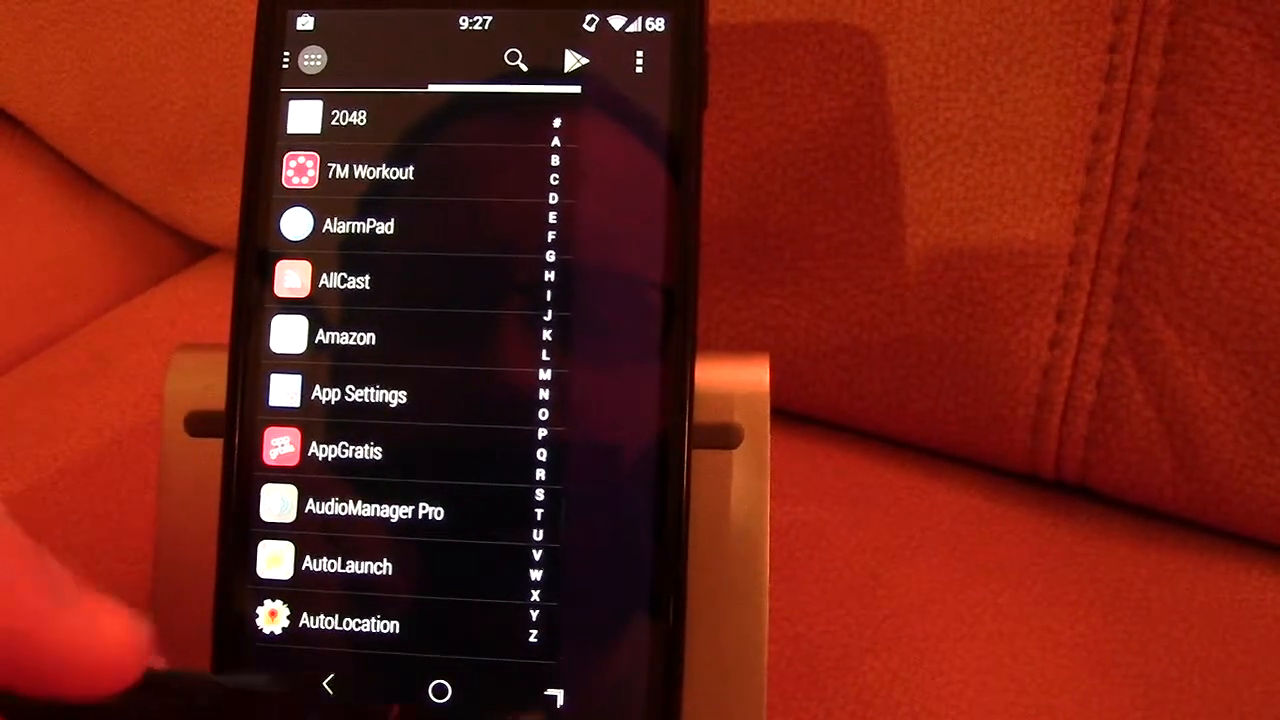
Scroll through Unicon's icon theme list with Lumos marked CURRENT.
scroll(down, 3)
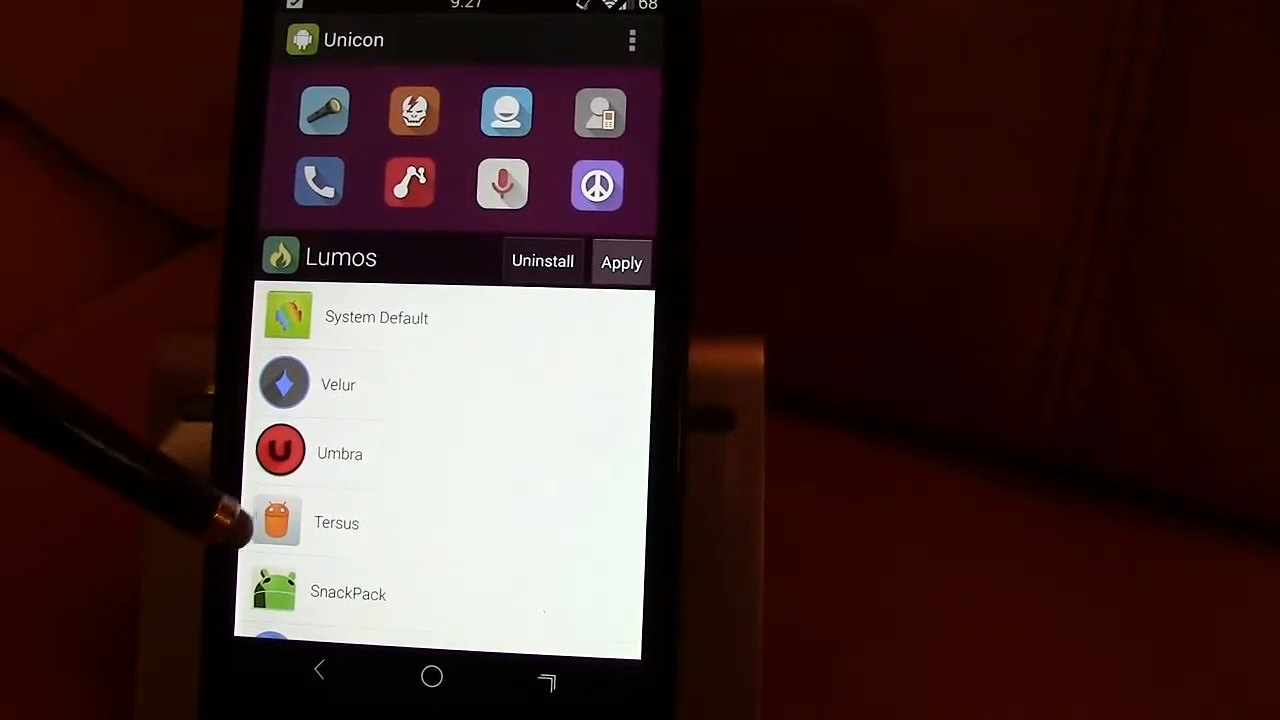
scroll(down, 3)
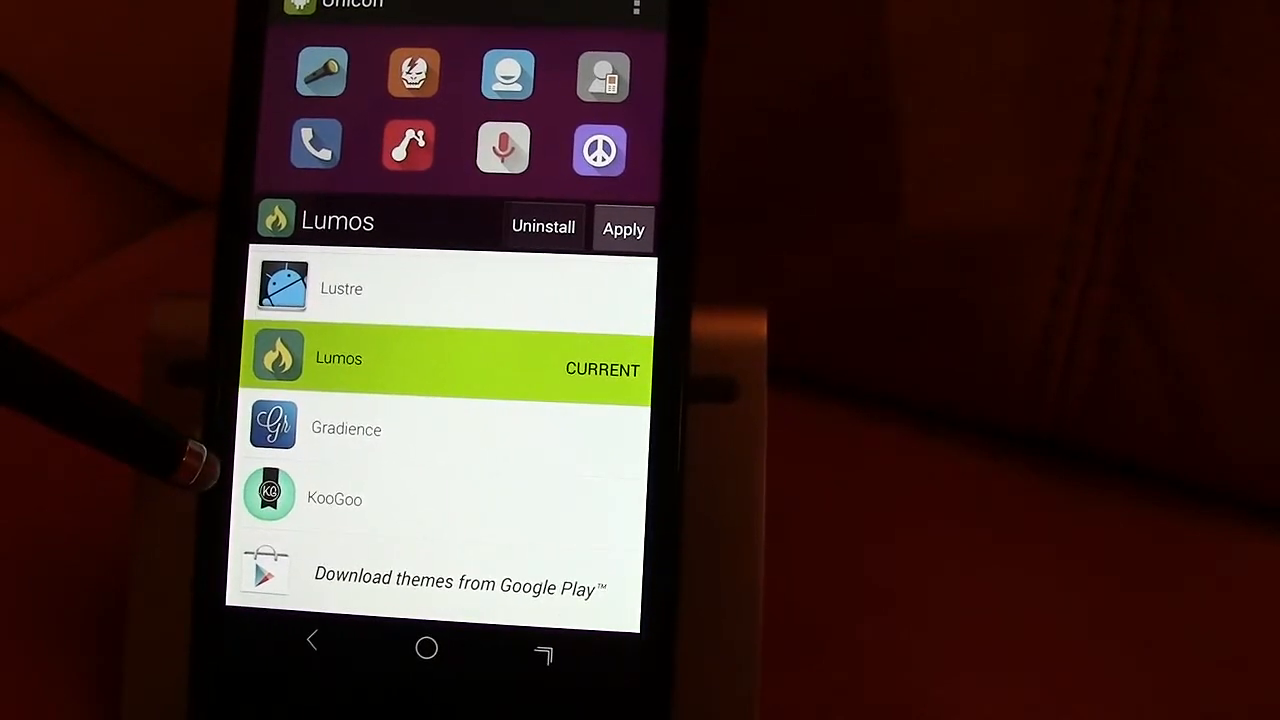
scroll(down, 3)
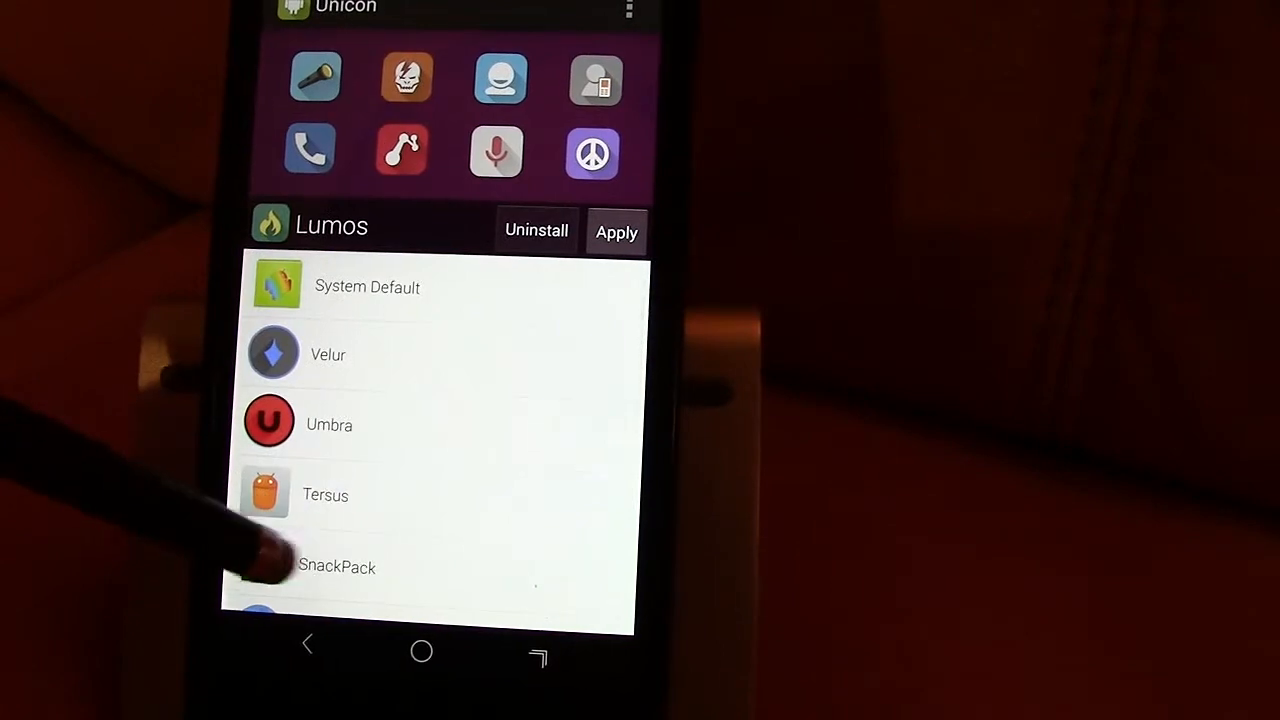
scroll(down, 3)
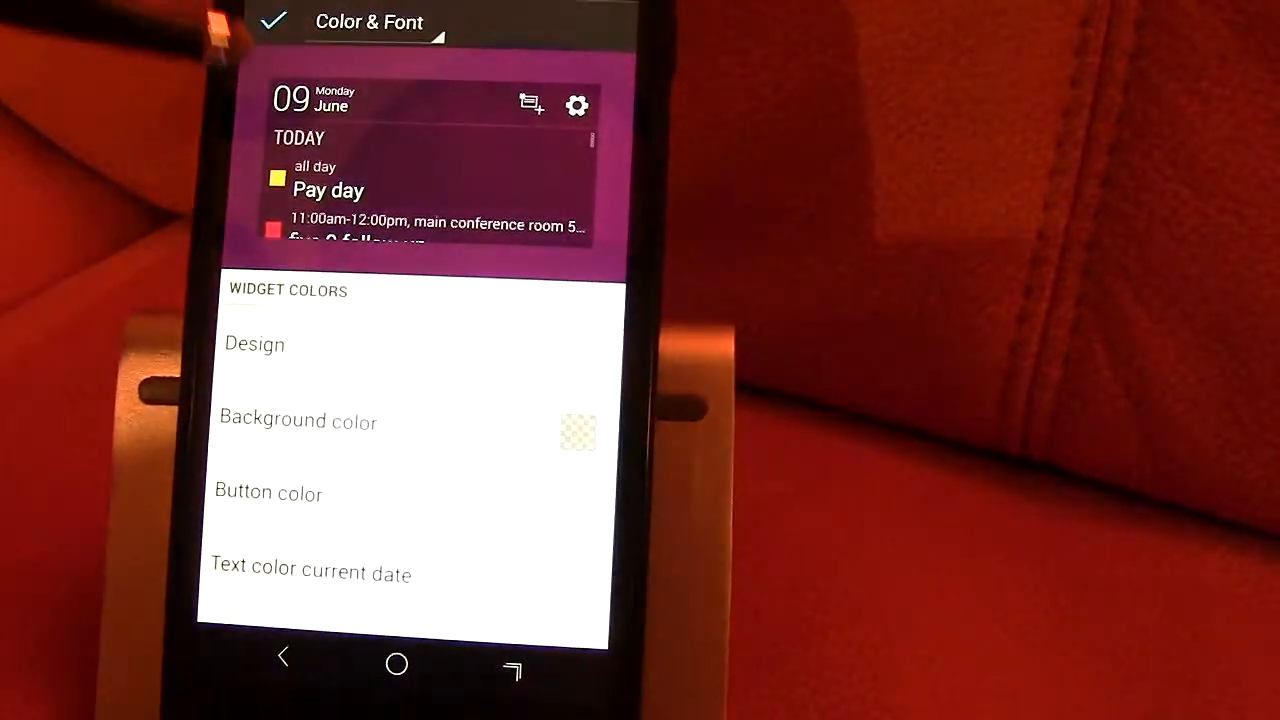
Show the Business Calendar Pro widget's Color & Font colour options.
click(298, 420)
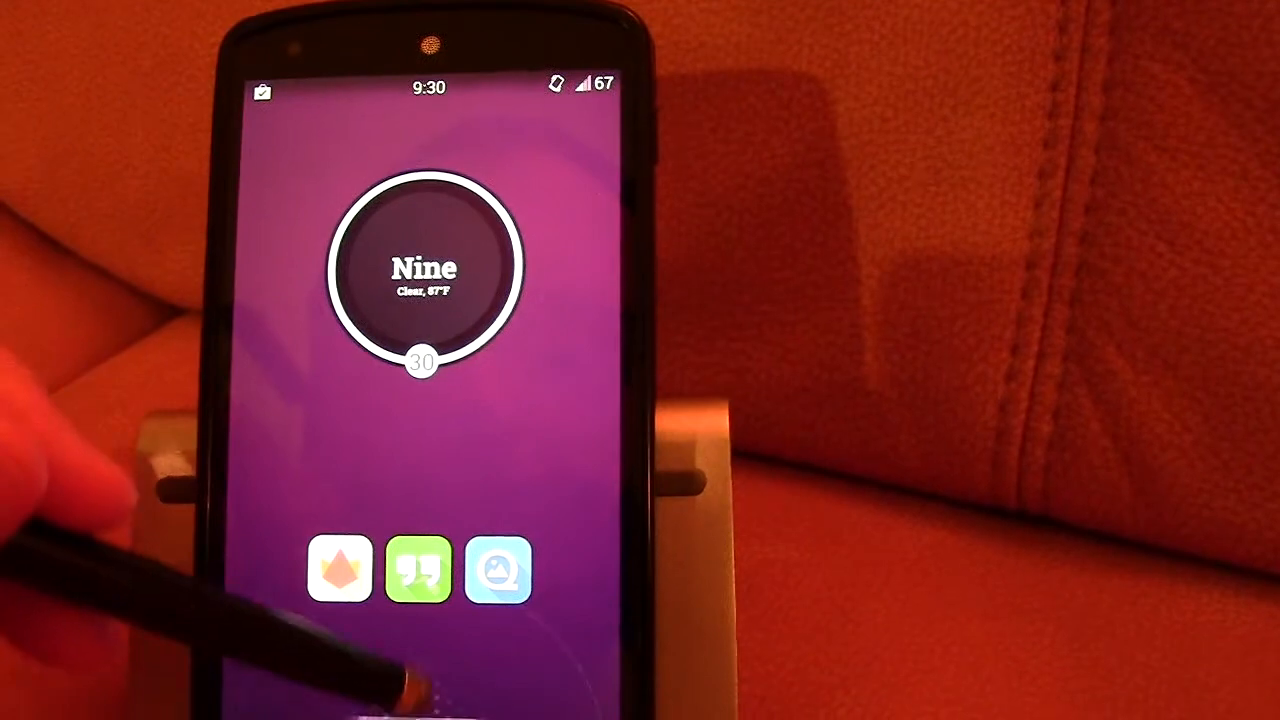
Launch the Flow Reddit client from the home screen dock.
click(424, 264)
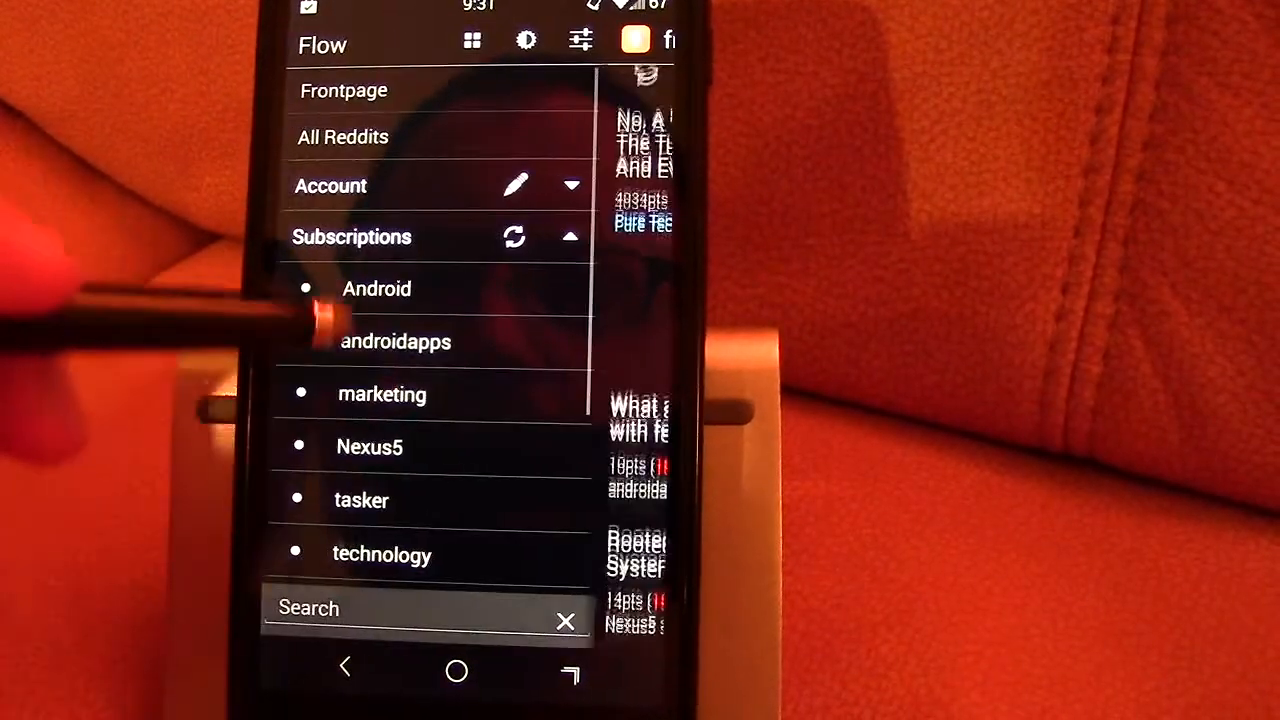
Show the Android subreddit feed from Flow's subscriptions drawer.
click(376, 288)
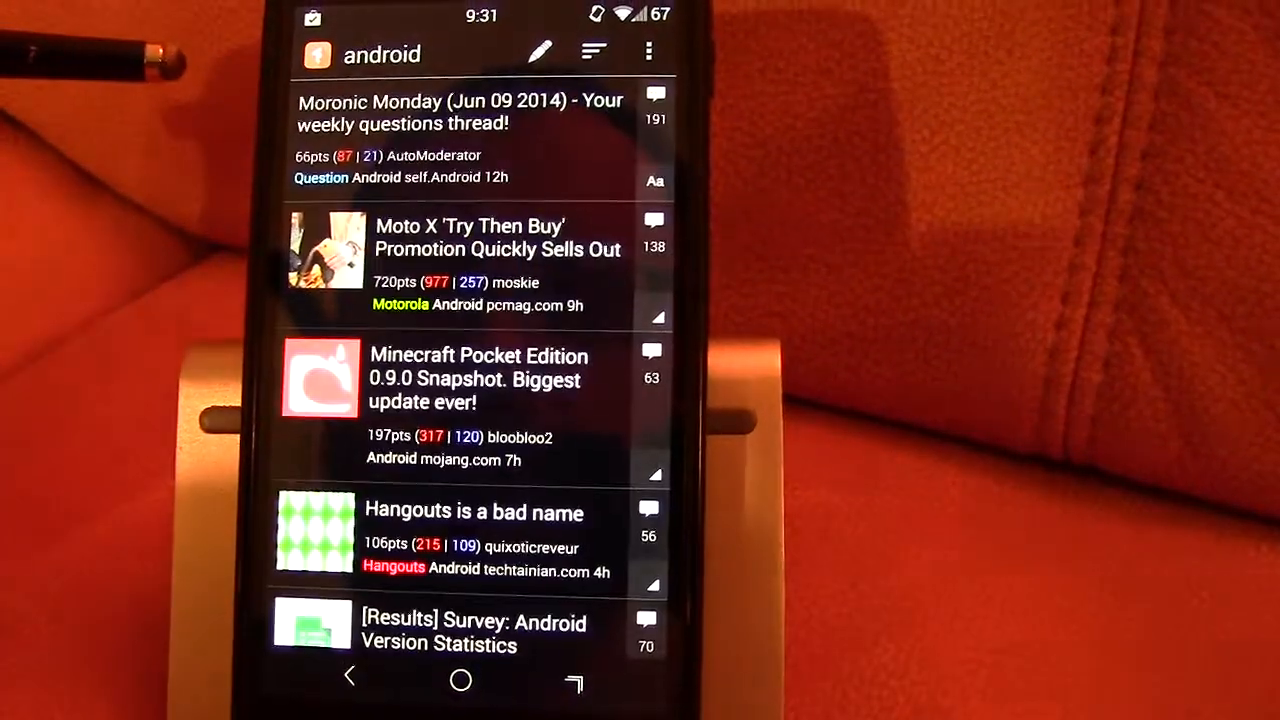